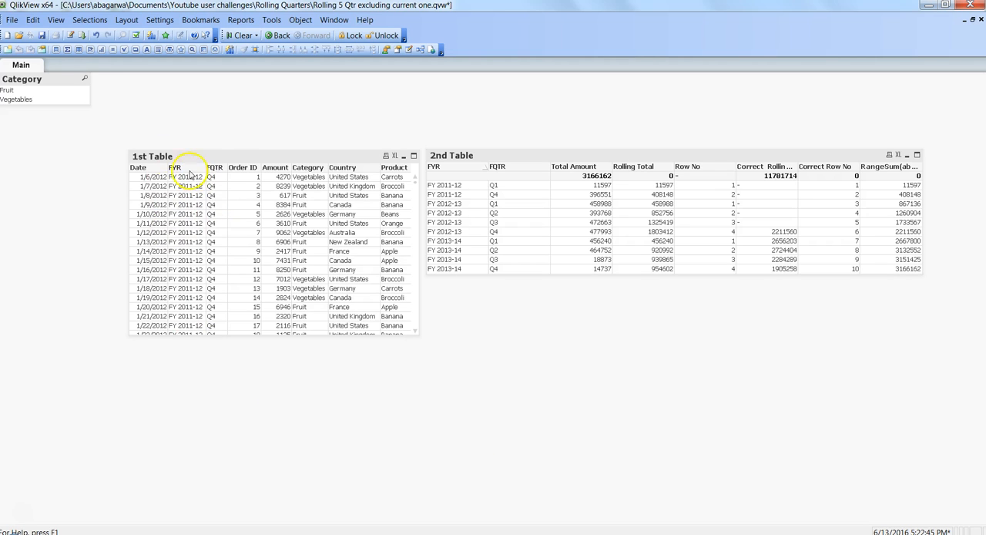
mouse_move(220, 158)
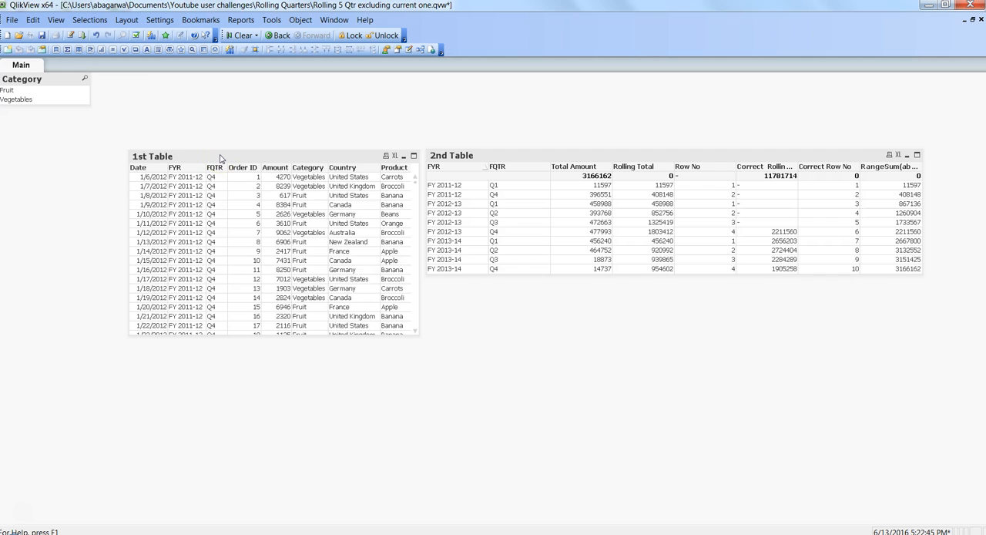
mouse_move(222, 159)
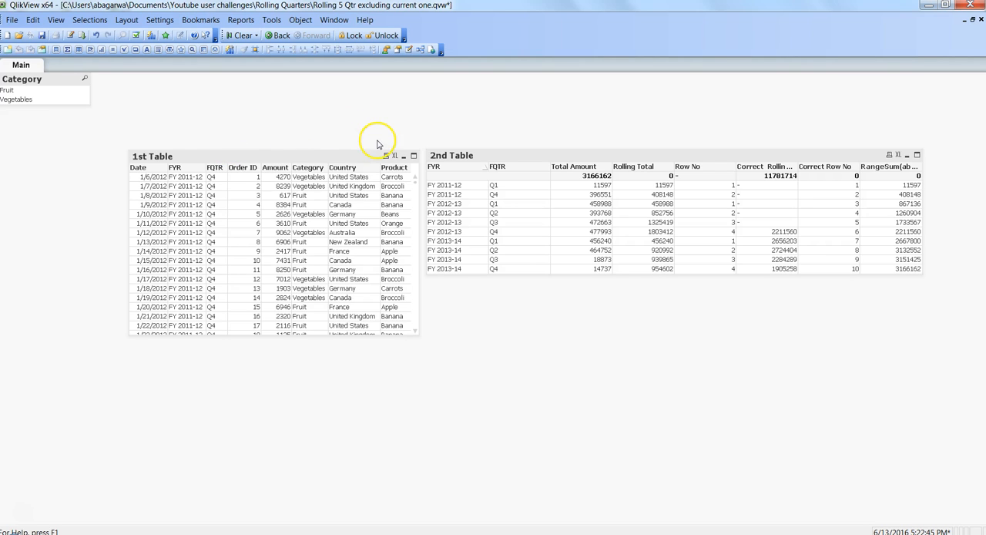
mouse_move(498, 185)
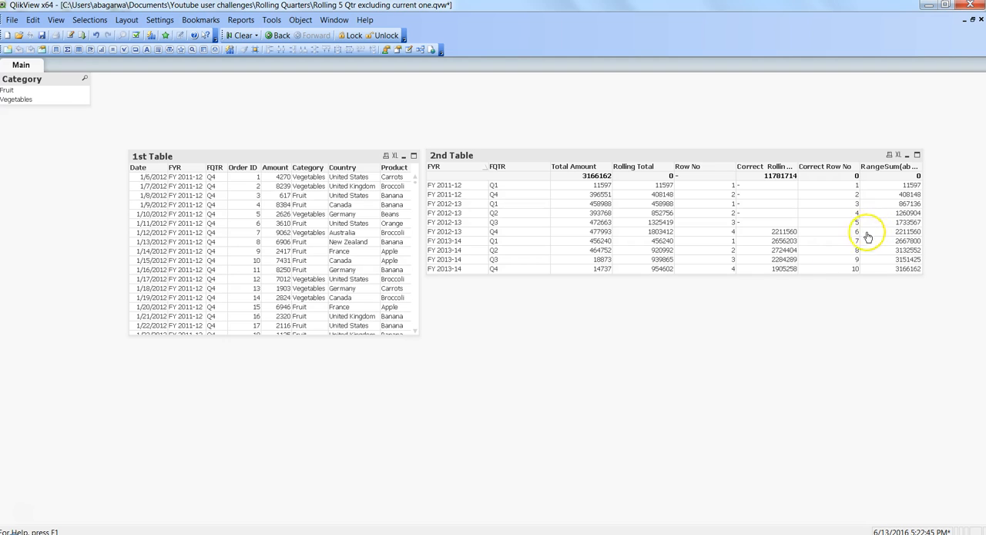
mouse_move(201, 125)
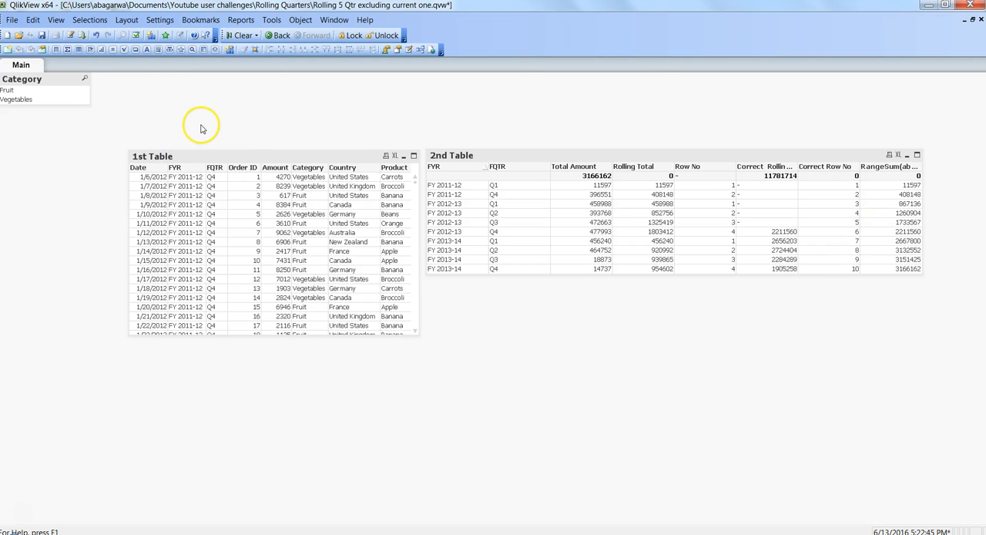
mouse_move(617, 213)
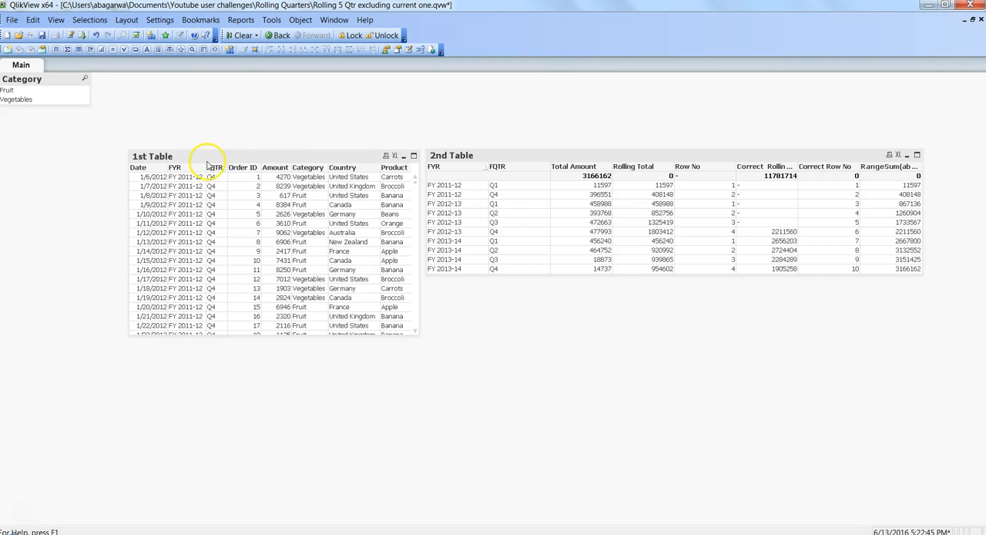
mouse_move(283, 131)
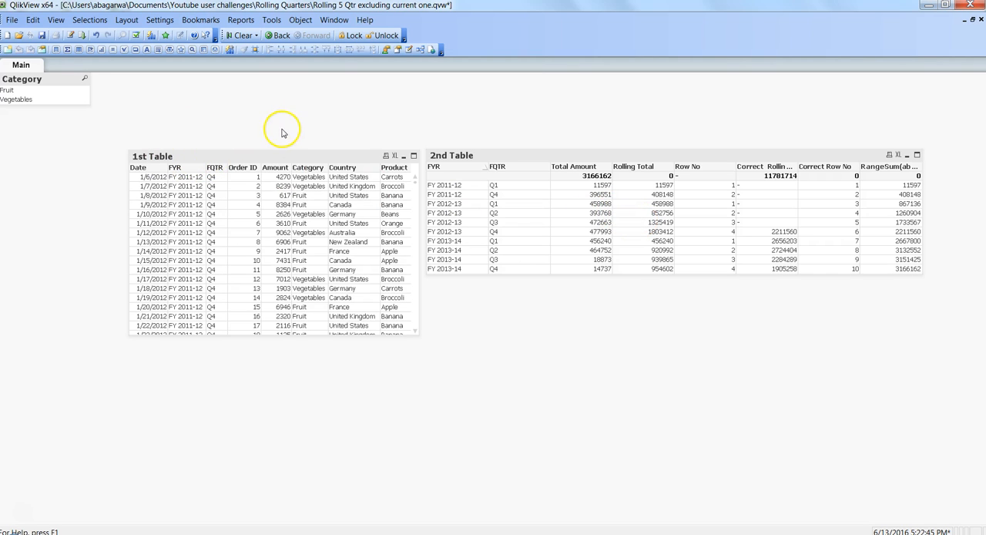
mouse_move(529, 178)
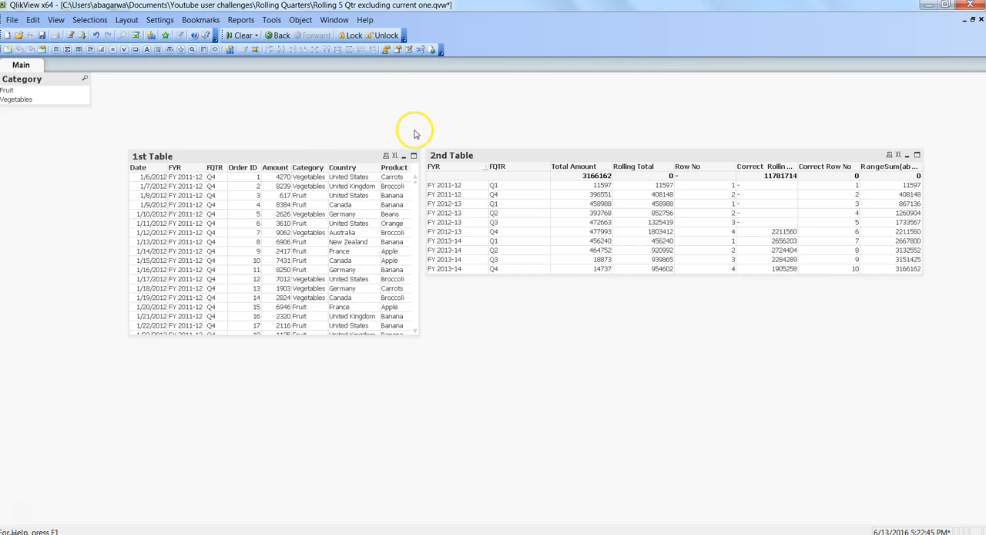
mouse_move(911, 324)
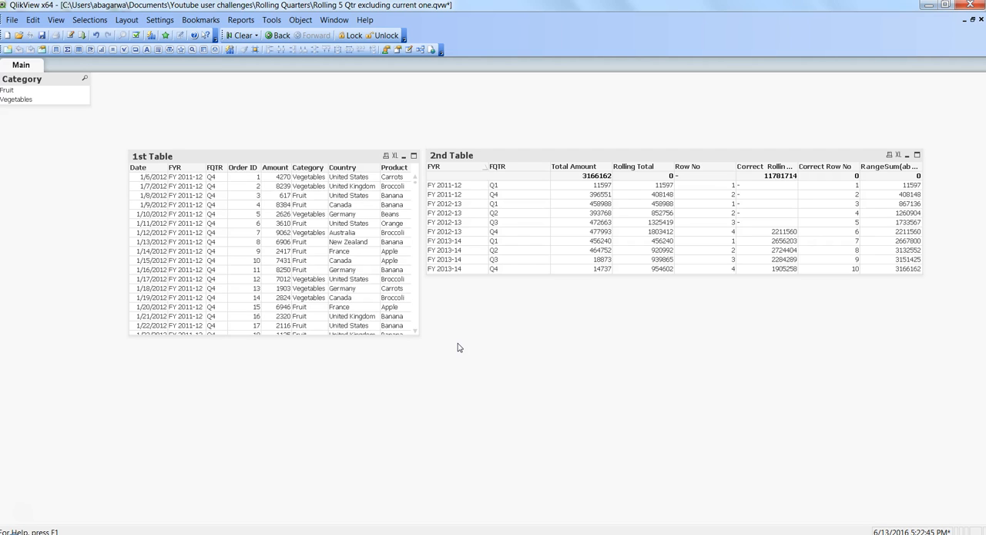
mouse_move(459, 305)
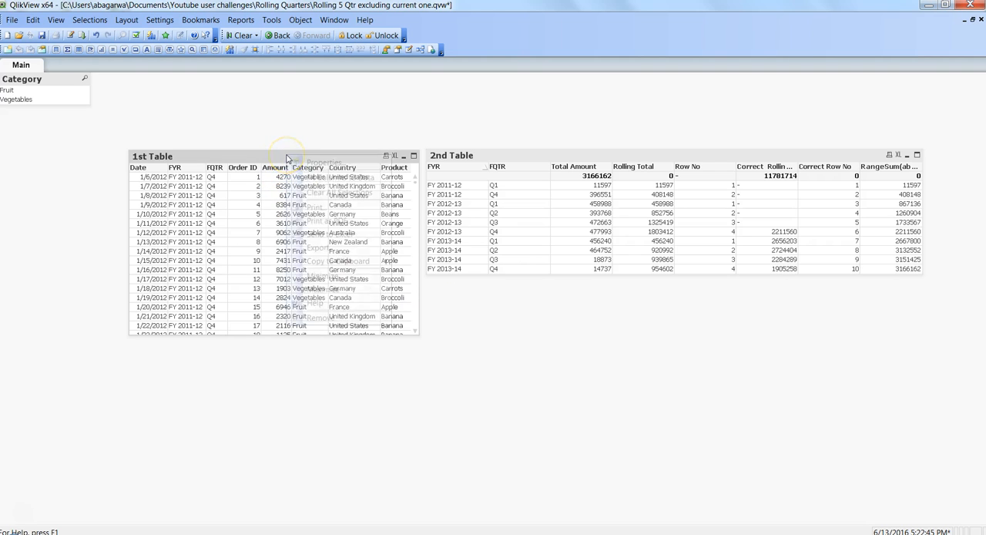
Turn on Allow Minimize and Auto Minimize in the 1st Table's caption properties.
right_click(295, 162)
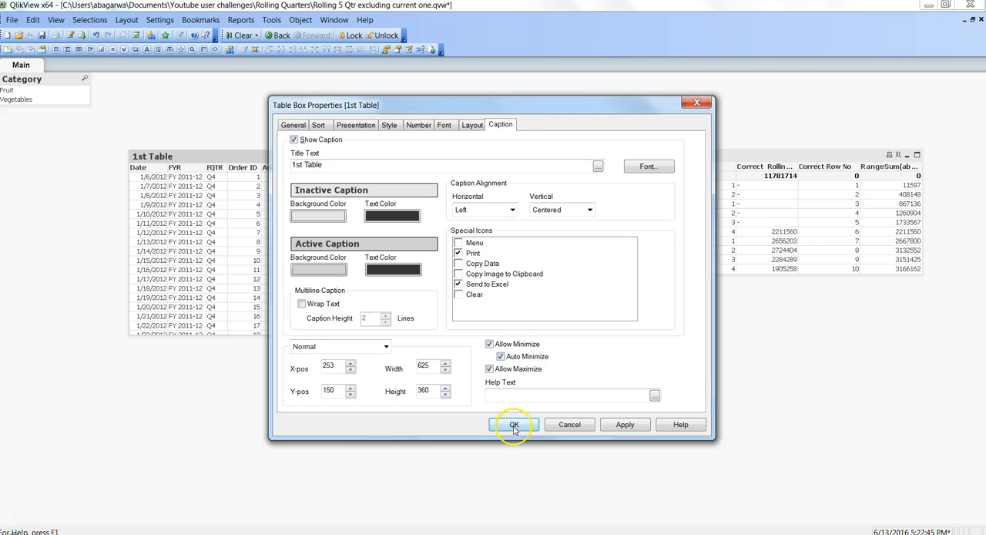
click(514, 425)
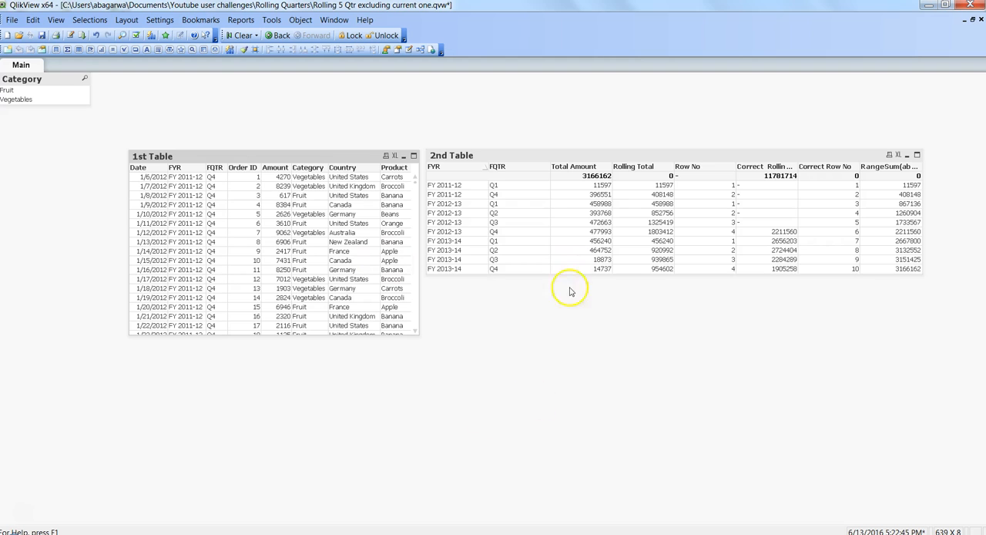
mouse_move(596, 162)
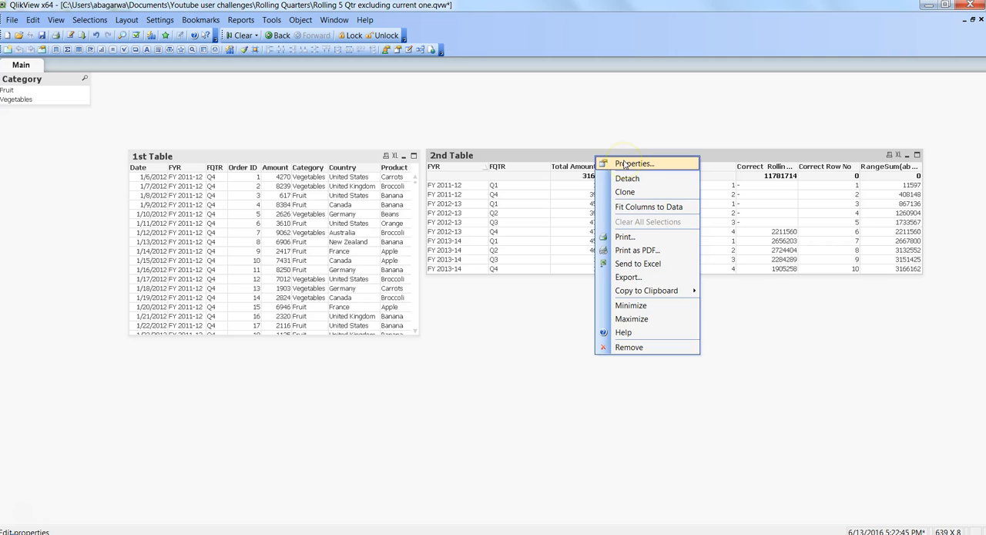
Turn on Allow Minimize and Auto Minimize in the 2nd Table's caption properties.
click(634, 163)
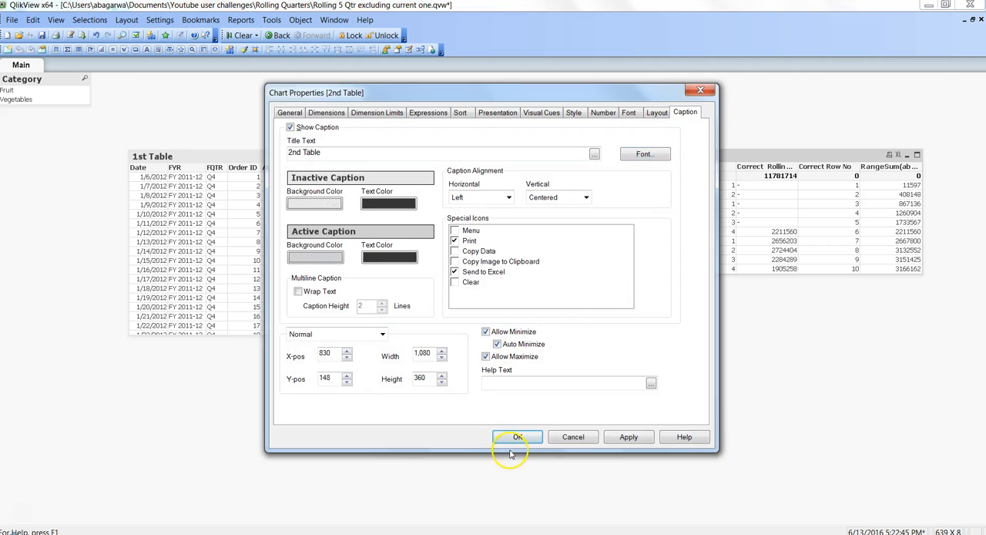
click(518, 437)
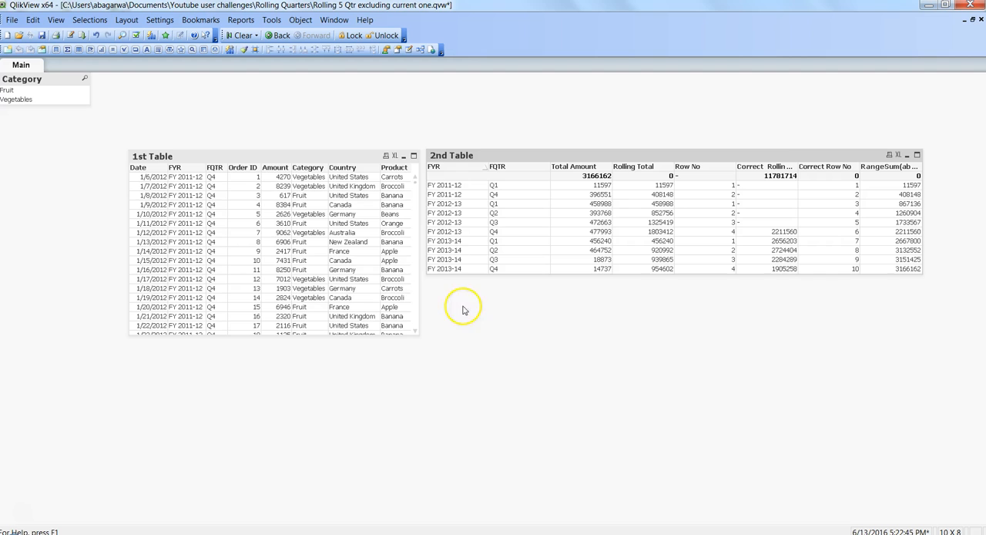
mouse_move(404, 156)
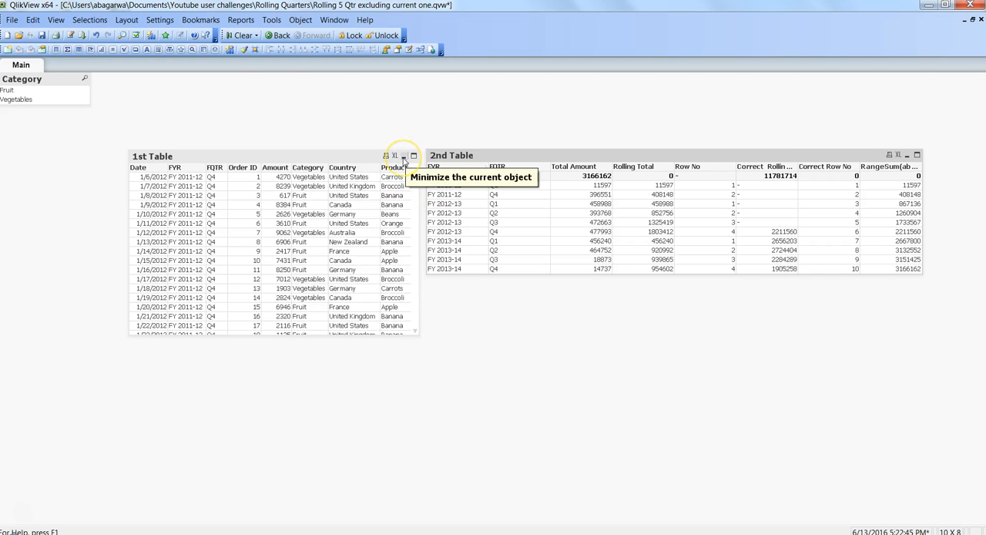
Minimize the 1st Table and the 2nd Table to icons on the Main sheet.
click(403, 155)
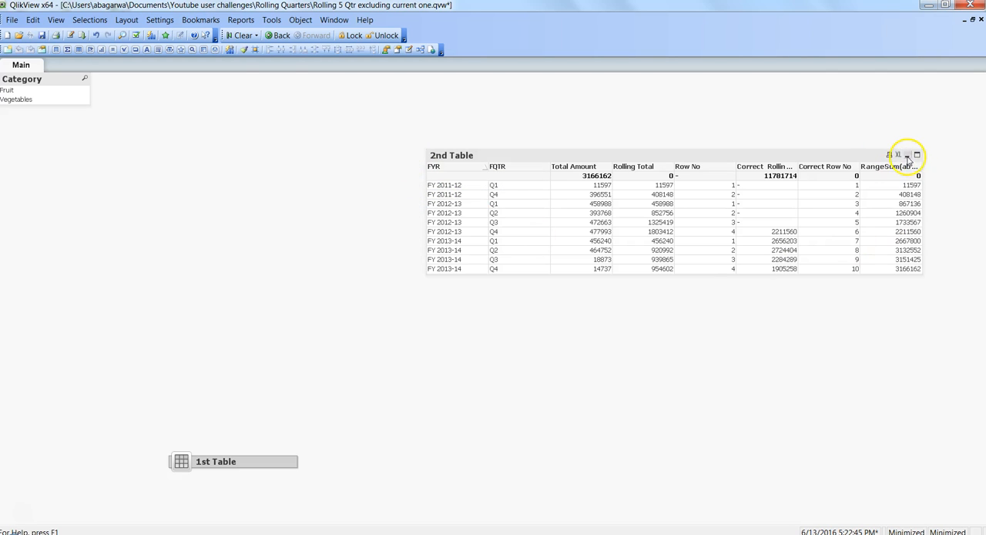
click(907, 154)
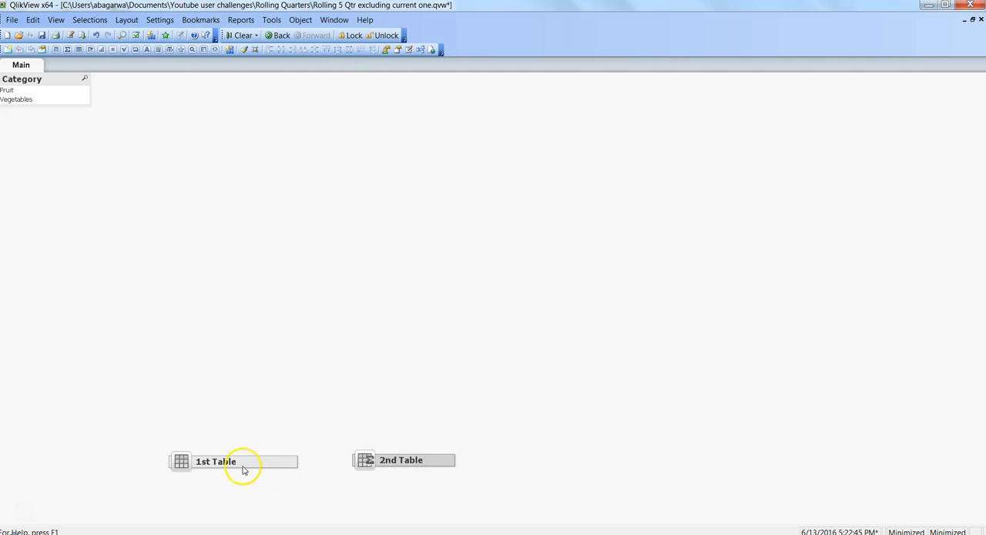
Restore the 1st Table from its minimized icon, leaving the 2nd Table minimized.
double_click(216, 460)
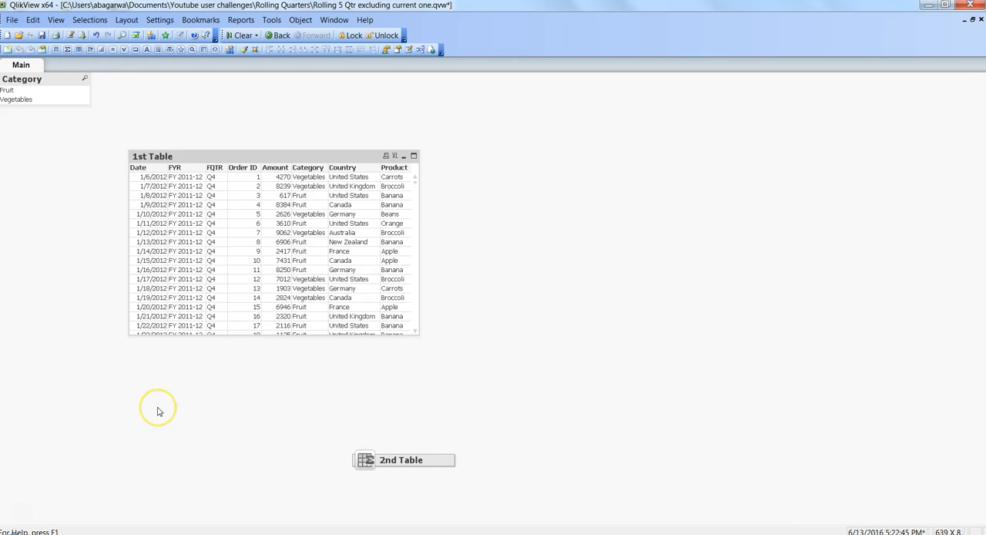
mouse_move(486, 441)
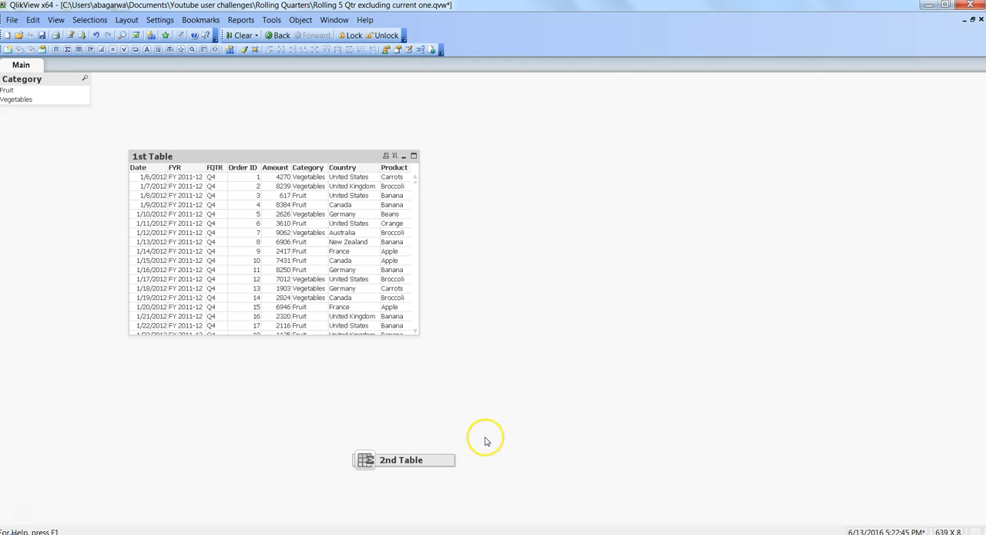
mouse_move(480, 471)
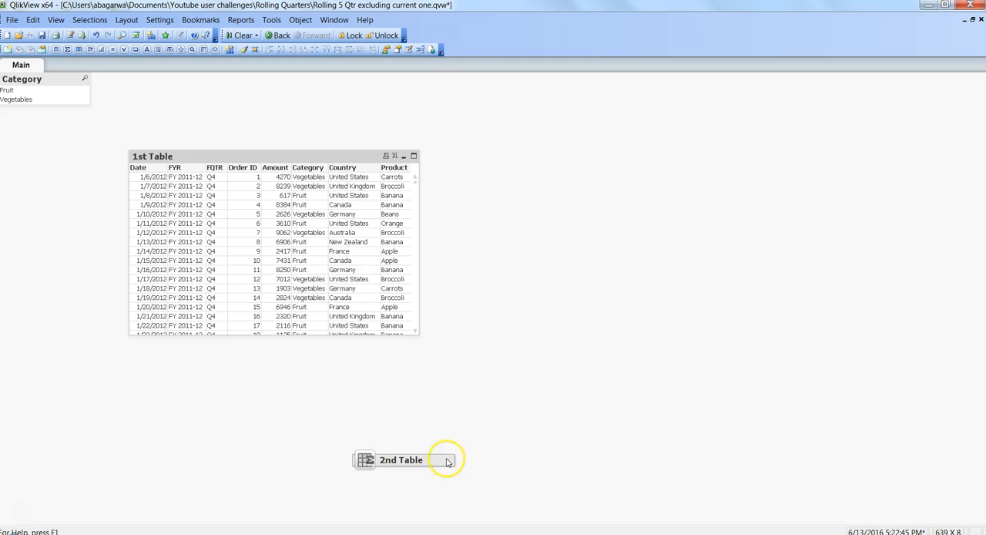
mouse_move(471, 471)
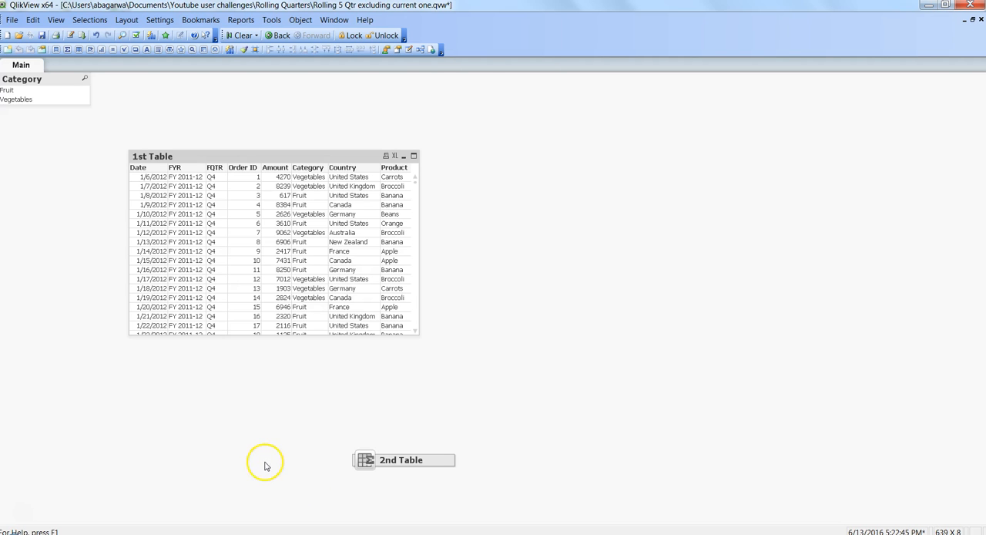
mouse_move(379, 353)
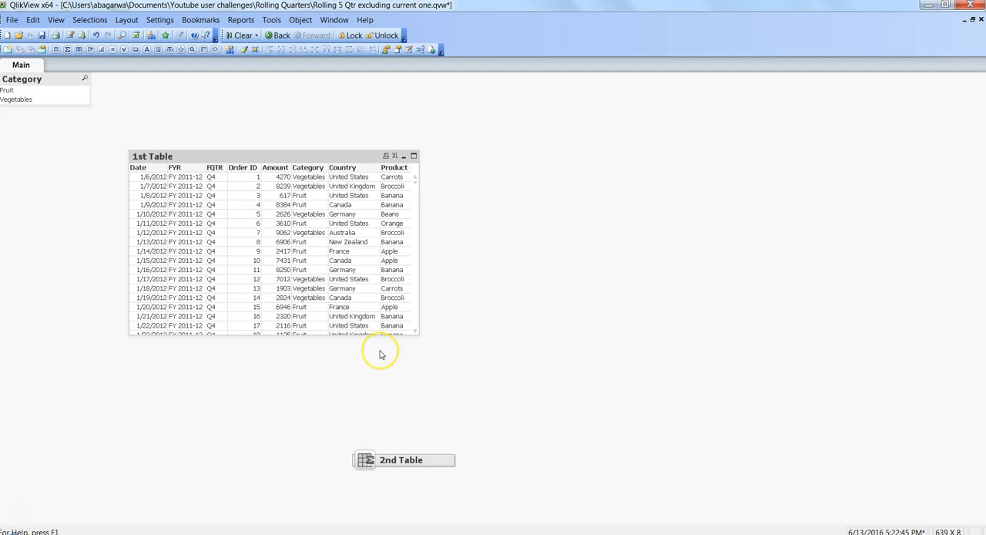
mouse_move(476, 262)
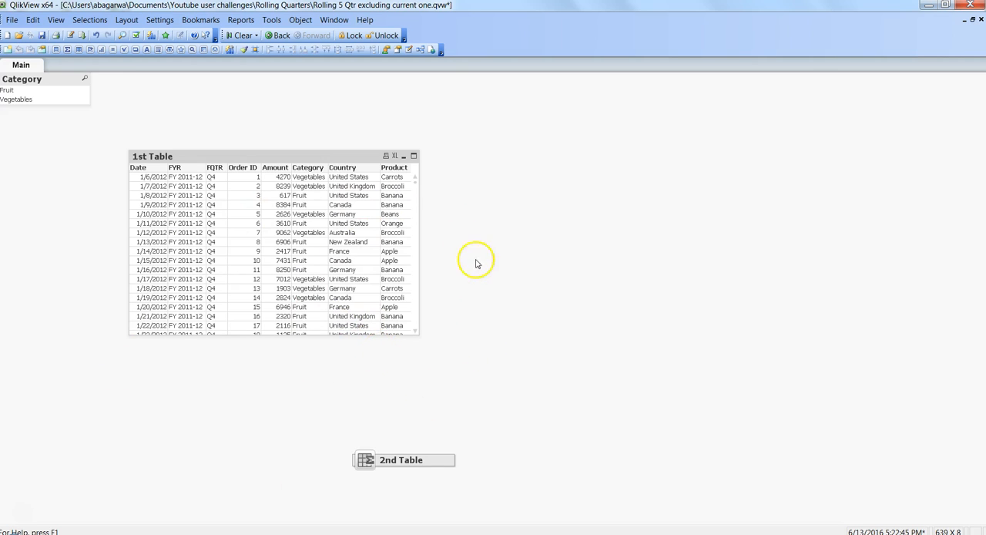
mouse_move(465, 238)
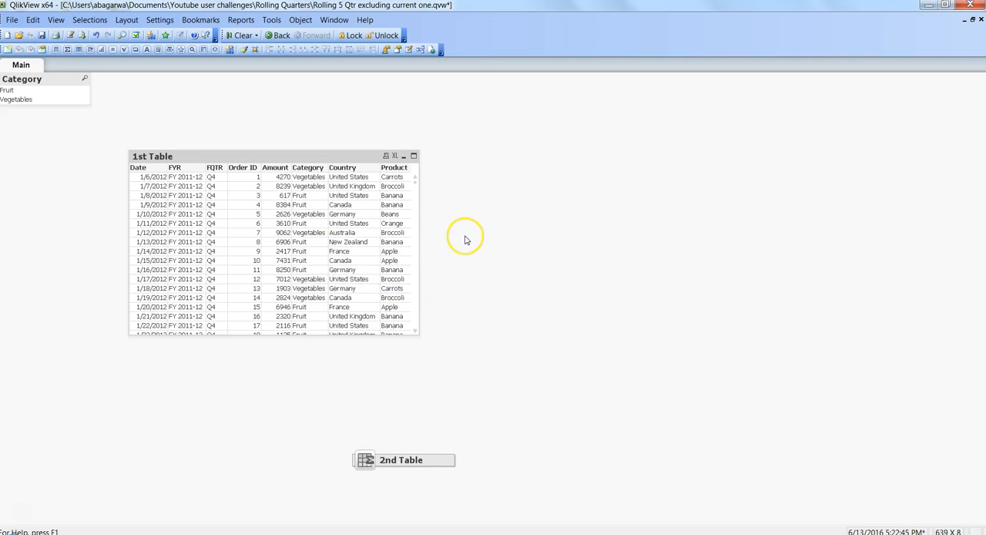
mouse_move(153, 464)
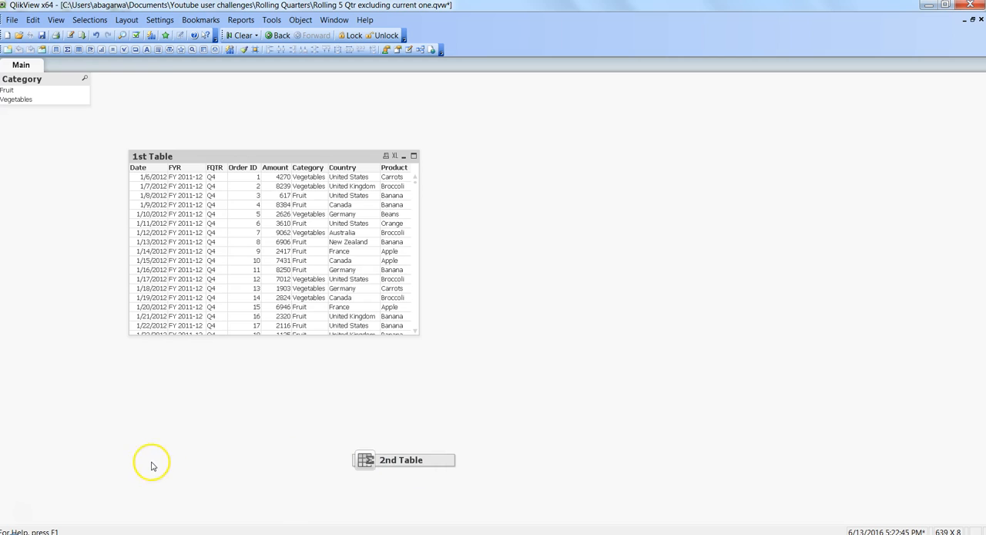
mouse_move(223, 465)
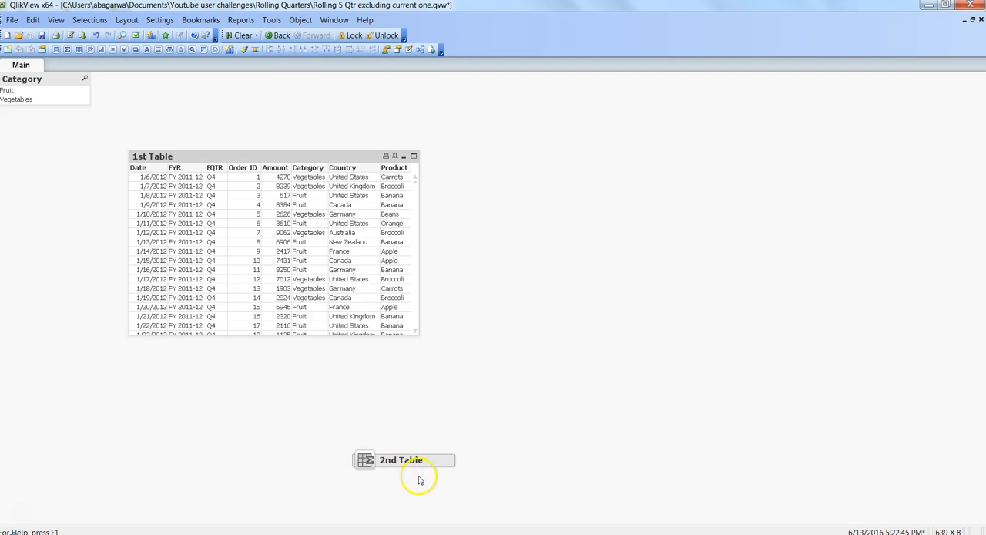
mouse_move(492, 461)
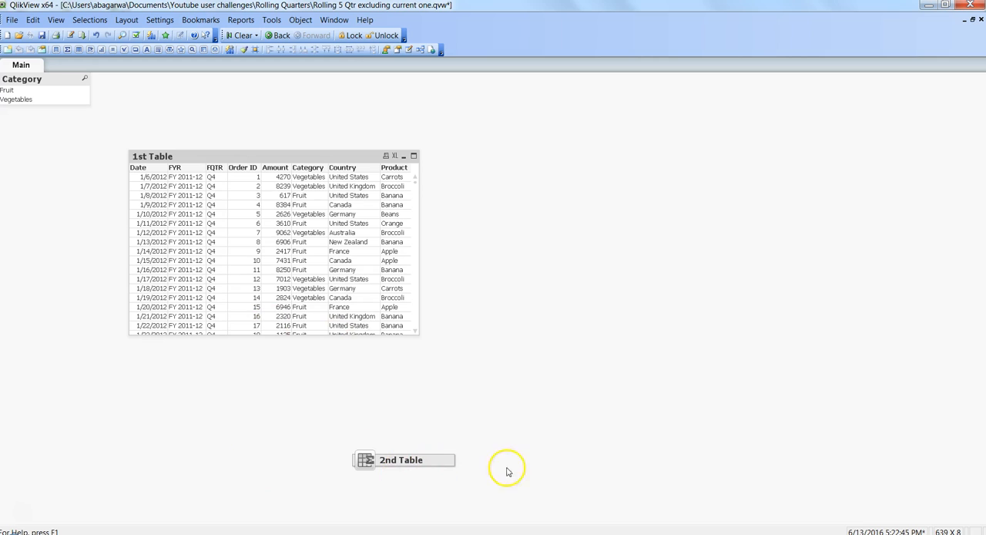
mouse_move(517, 469)
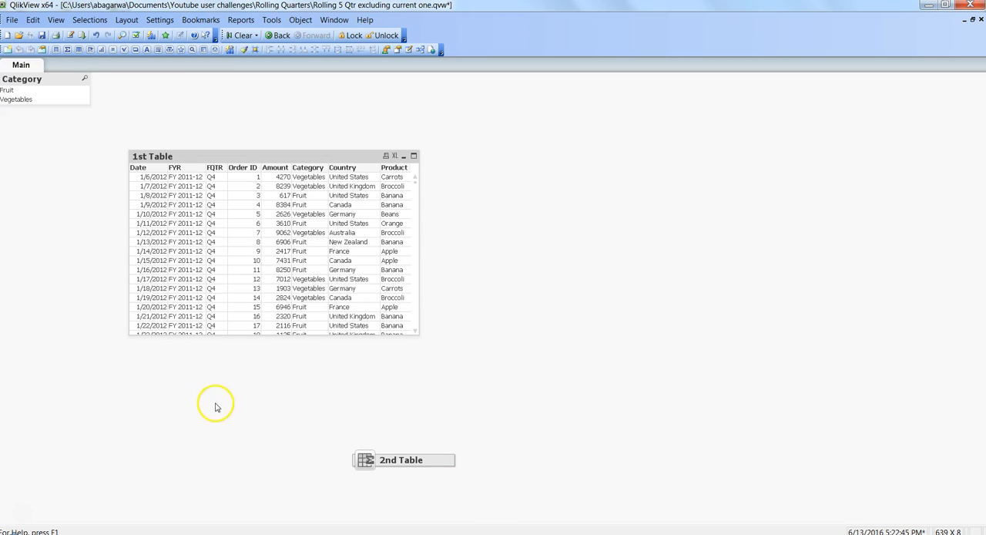
mouse_move(463, 240)
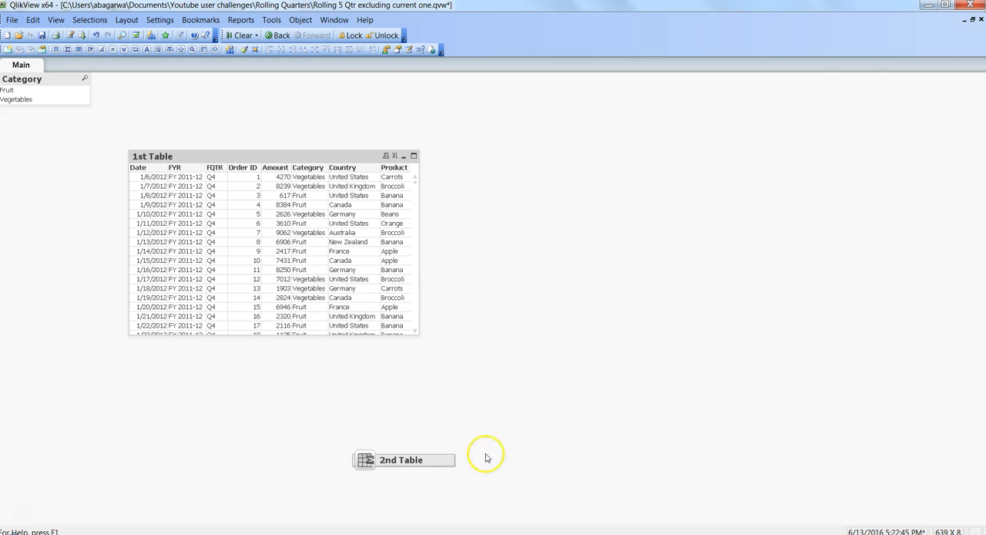
mouse_move(810, 470)
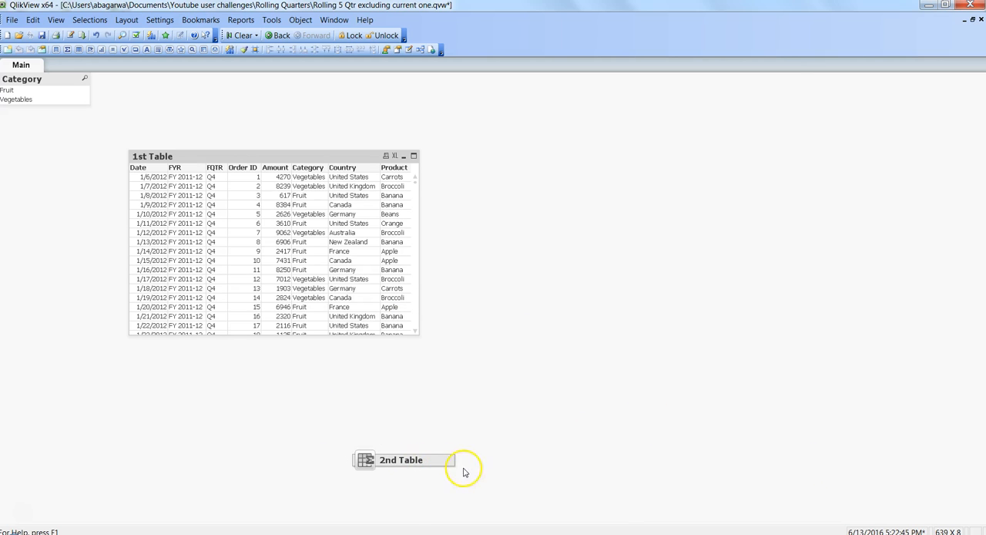
Restore the 2nd Table from its icon, auto-minimizing the 1st Table.
click(400, 460)
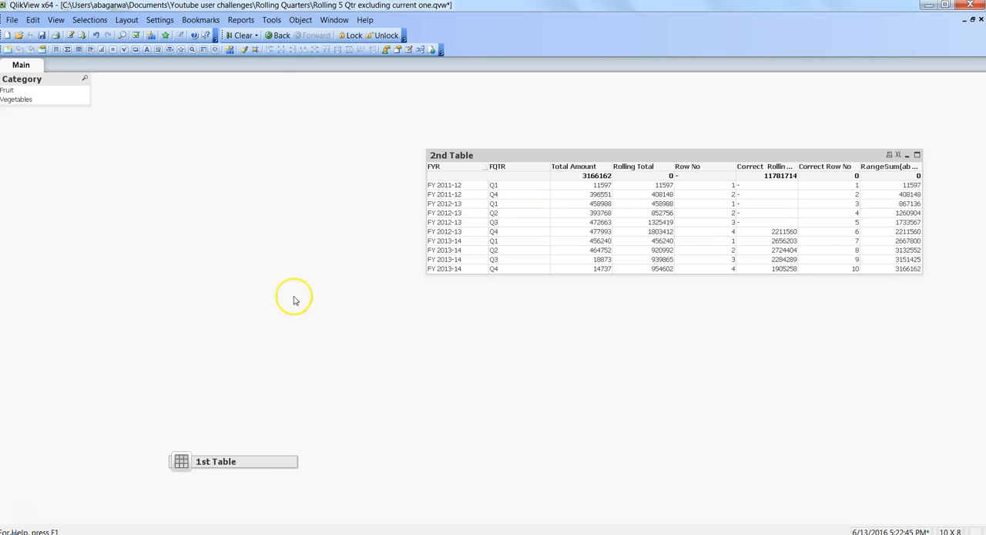
mouse_move(237, 465)
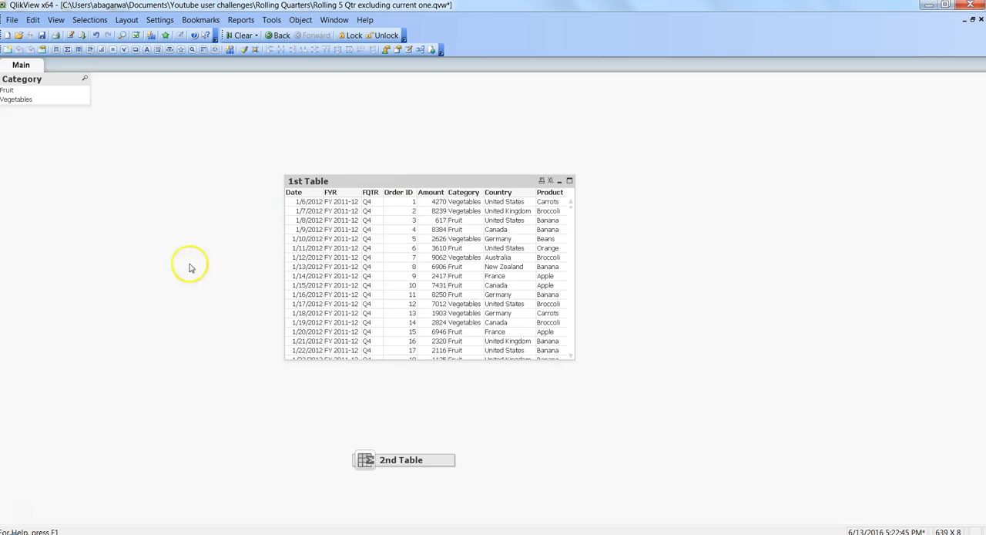
Restore the 2nd Table again so the 1st Table auto-minimizes.
click(401, 459)
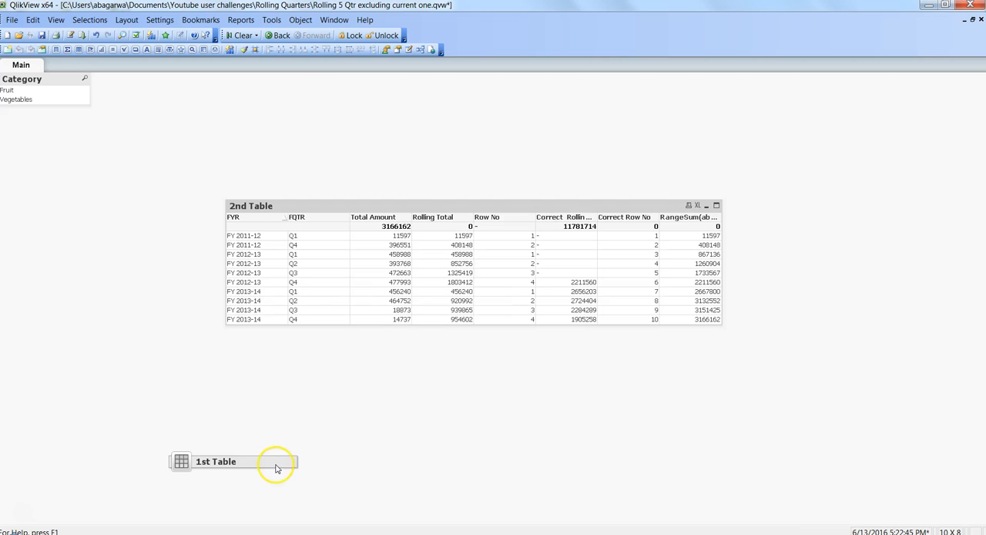